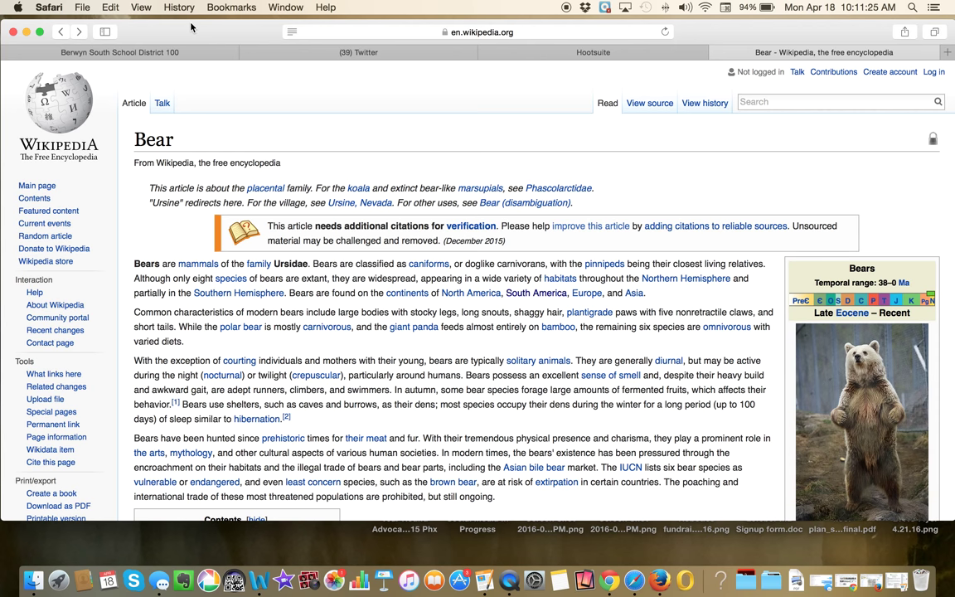
mouse_move(311, 166)
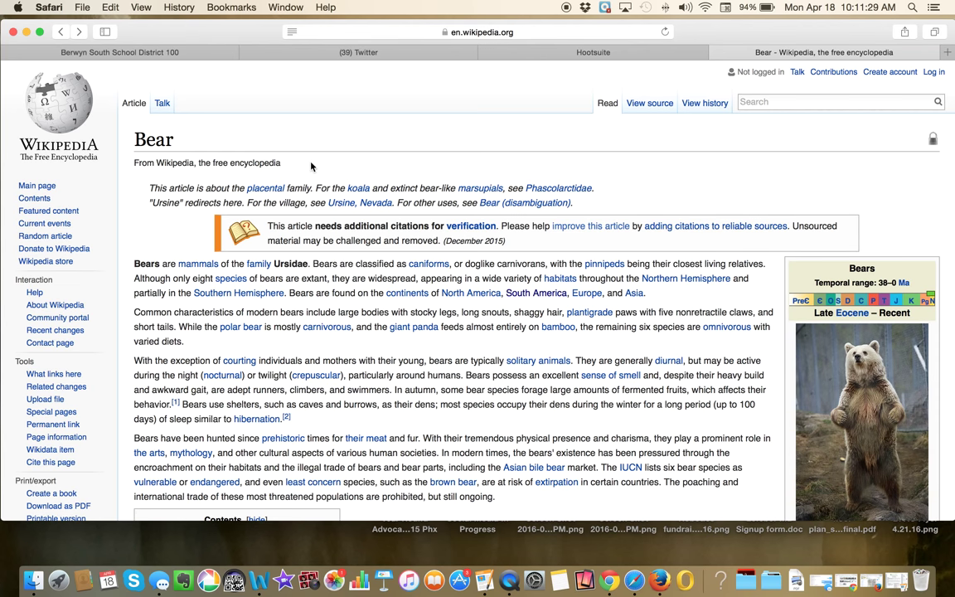
Start Safari's speech feature reading the Wikipedia Bear article aloud.
left_click(110, 6)
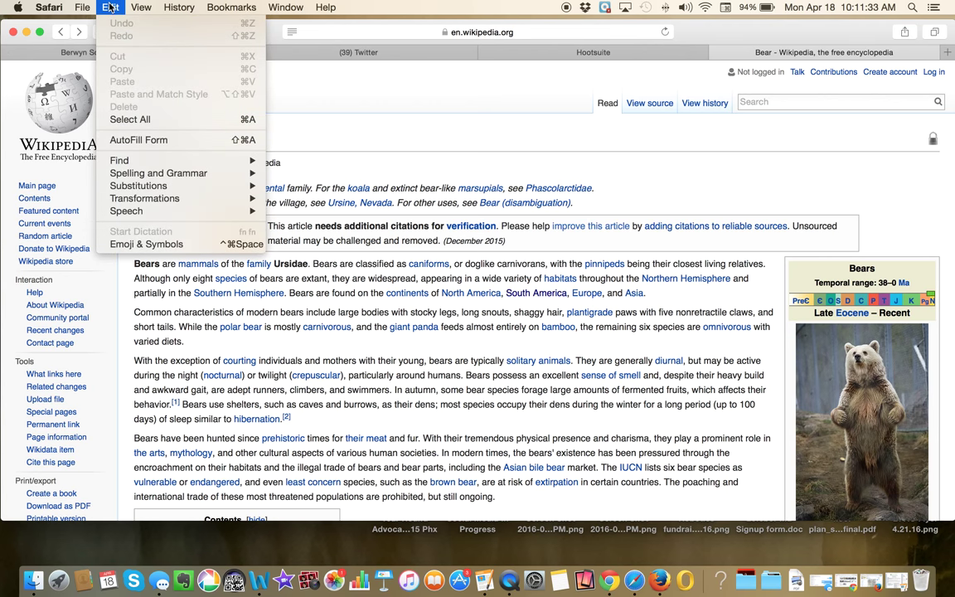
mouse_move(126, 210)
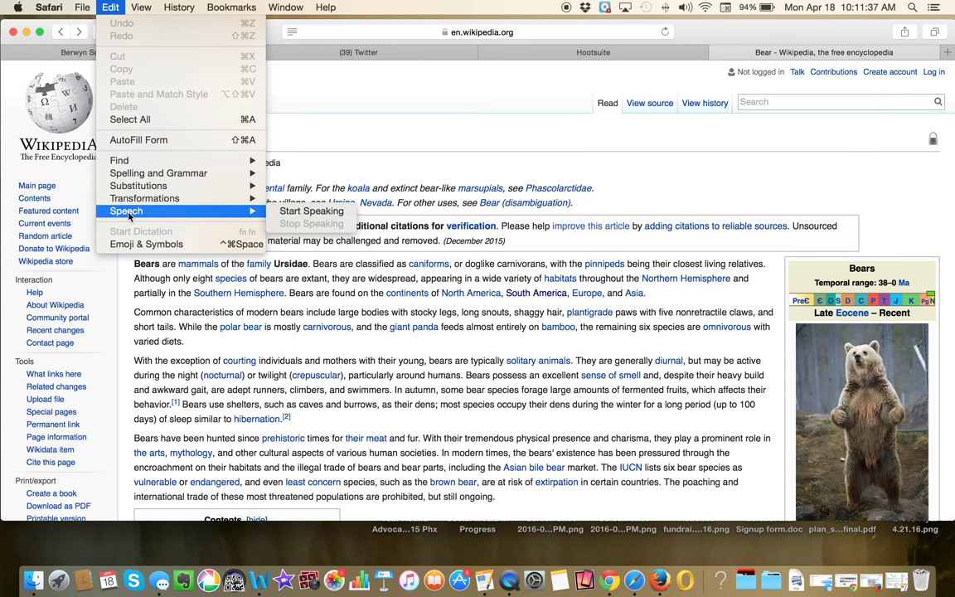
mouse_move(146, 233)
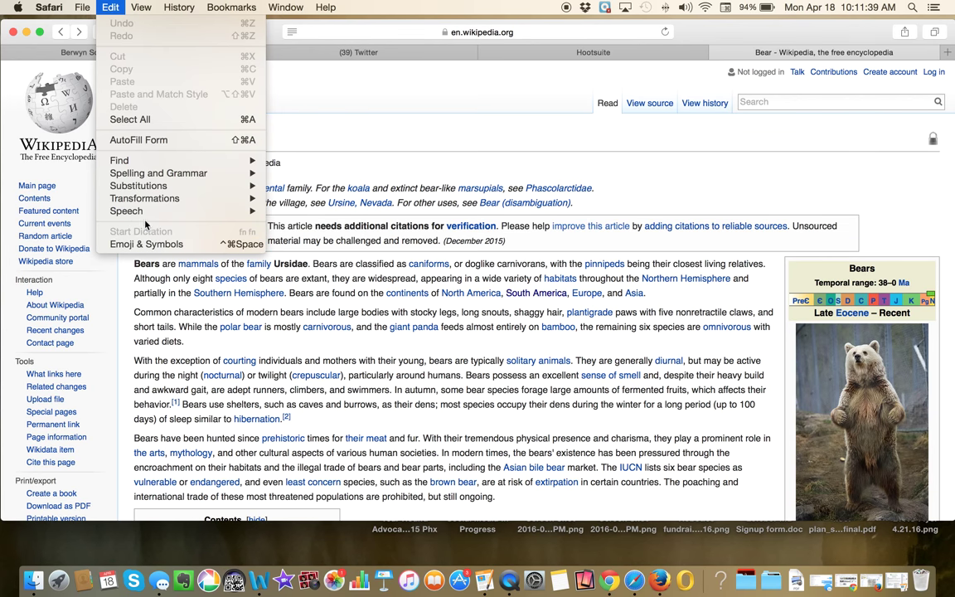
mouse_move(126, 211)
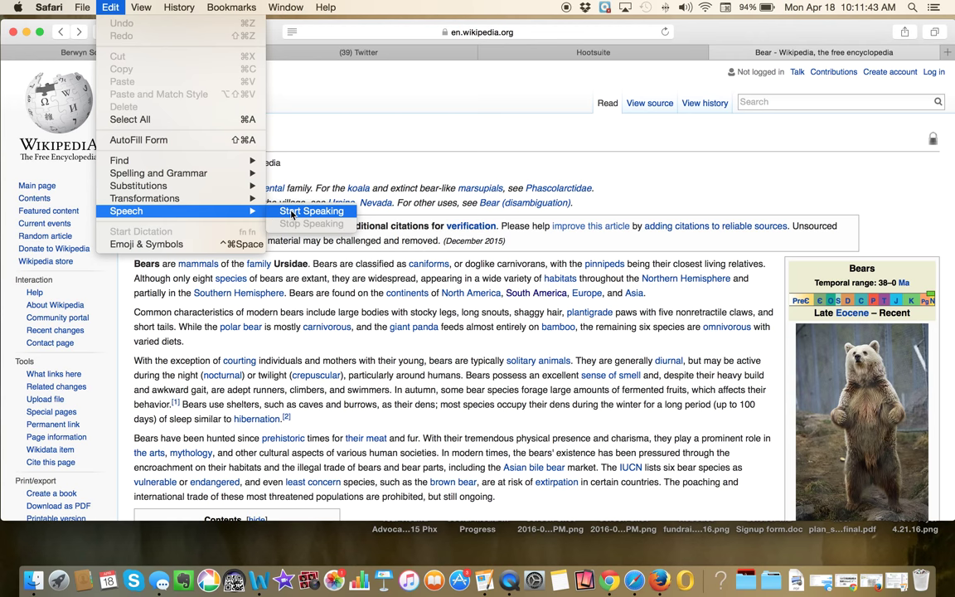
left_click(312, 211)
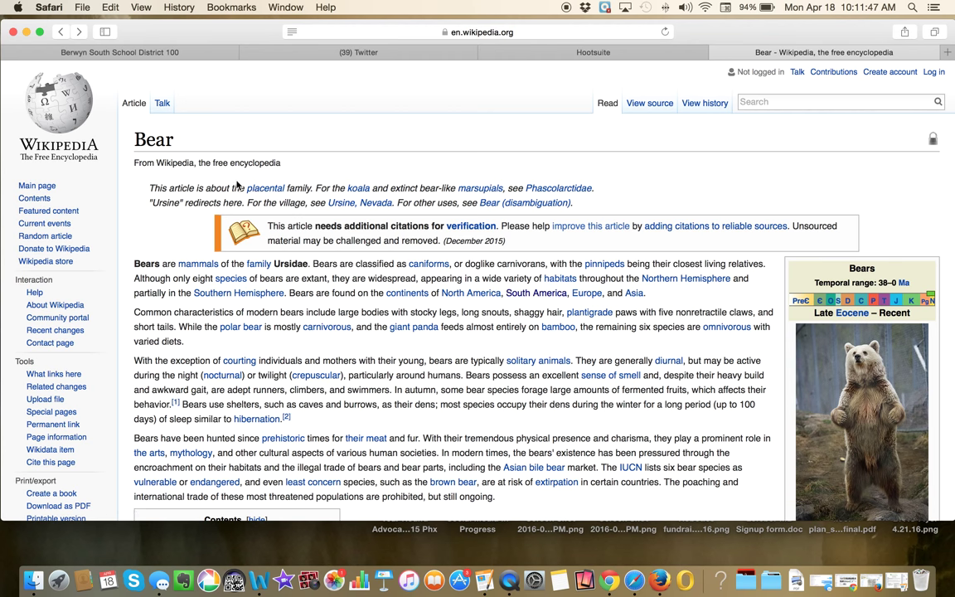
mouse_move(266, 203)
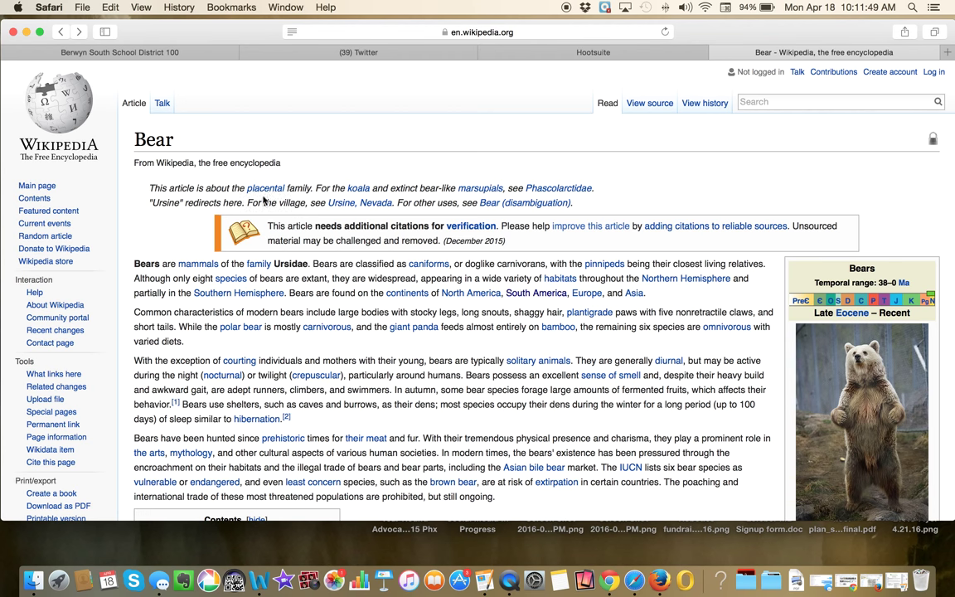
mouse_move(365, 204)
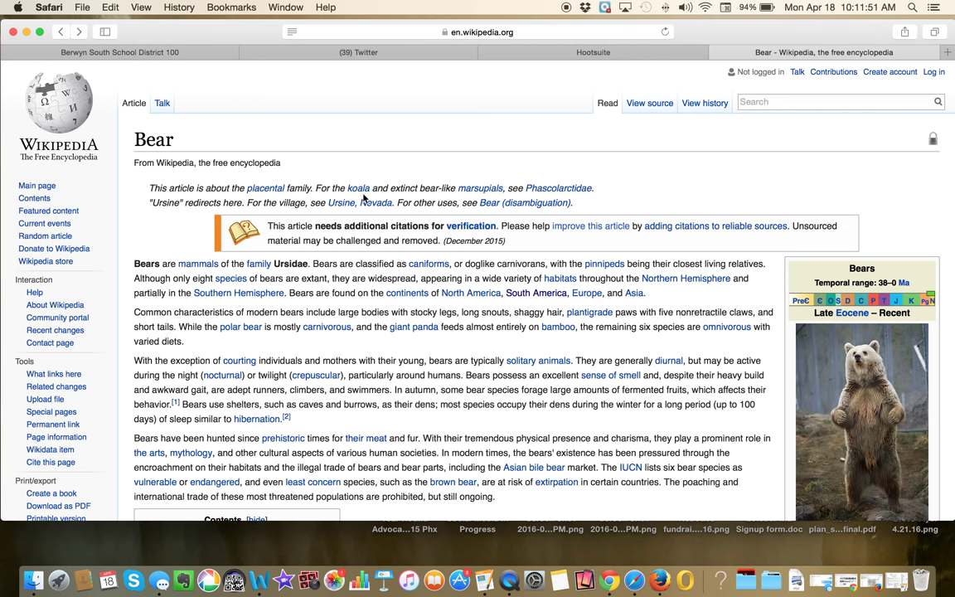
mouse_move(518, 202)
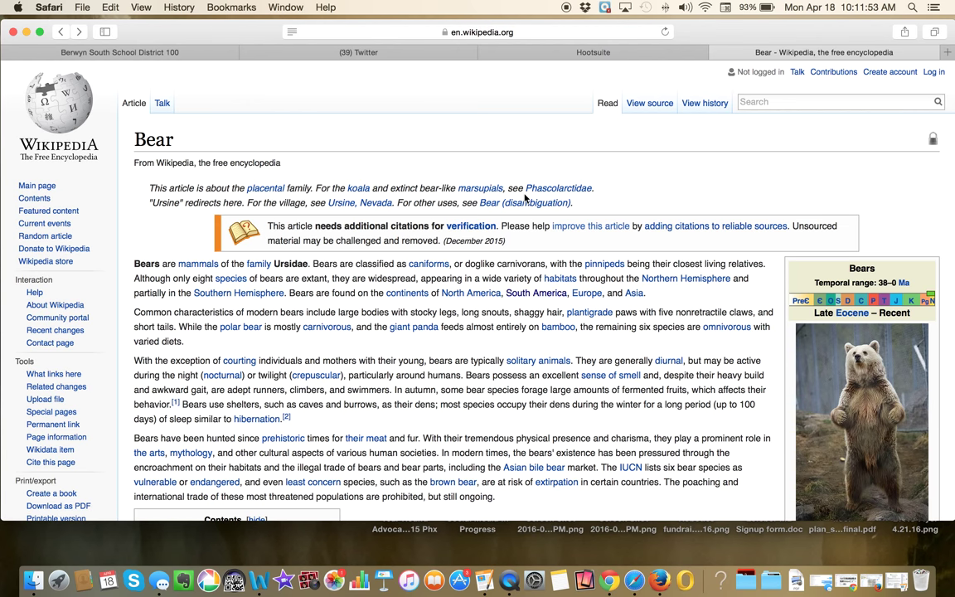
Stop the article being read aloud and return to the speech commands.
left_click(106, 7)
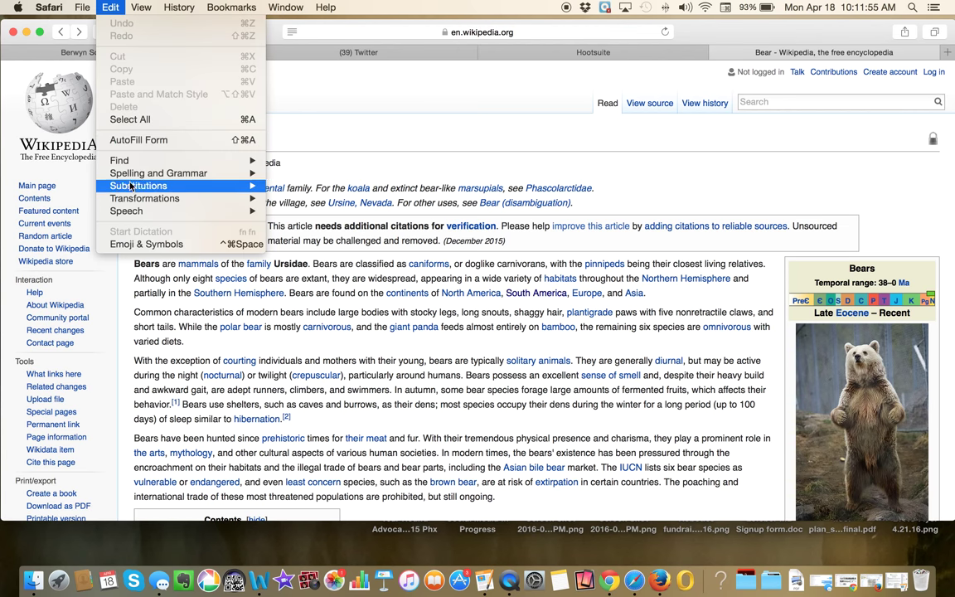
mouse_move(126, 211)
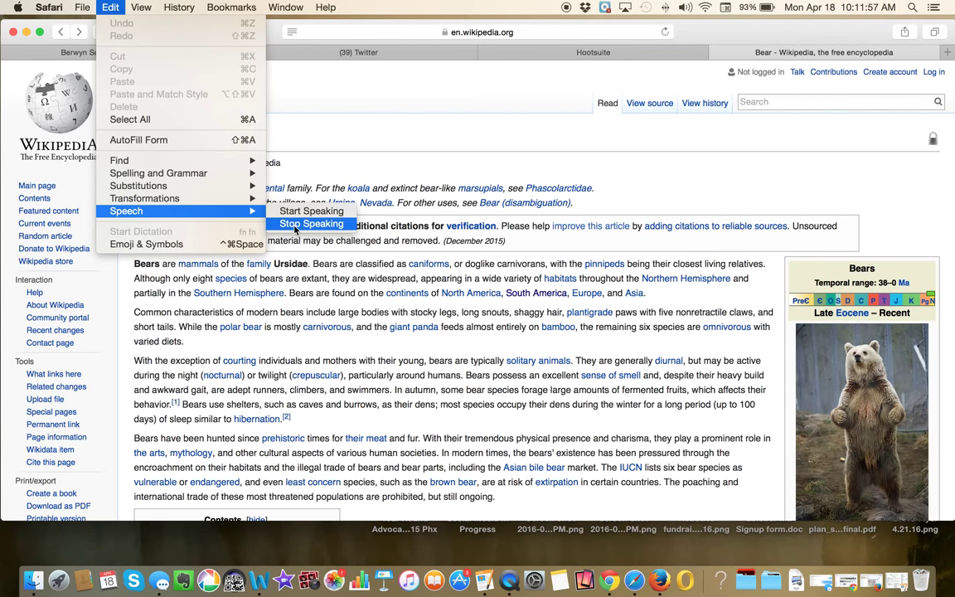
left_click(312, 224)
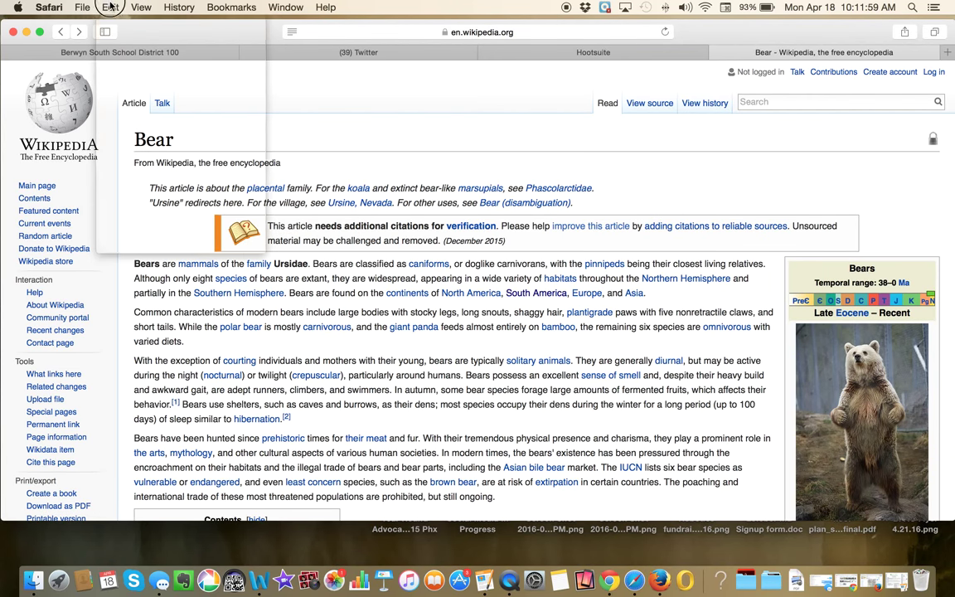
left_click(108, 10)
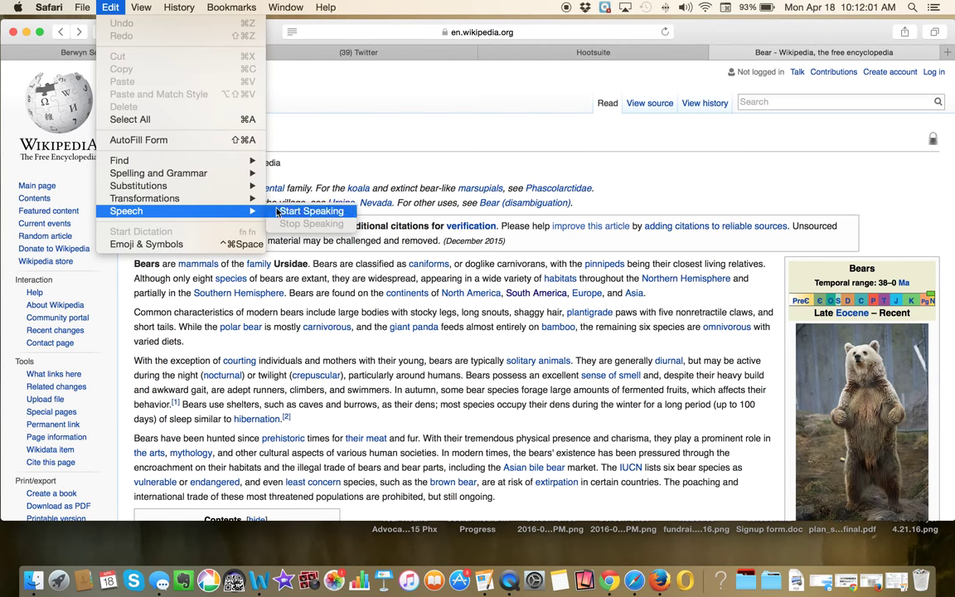
mouse_move(113, 59)
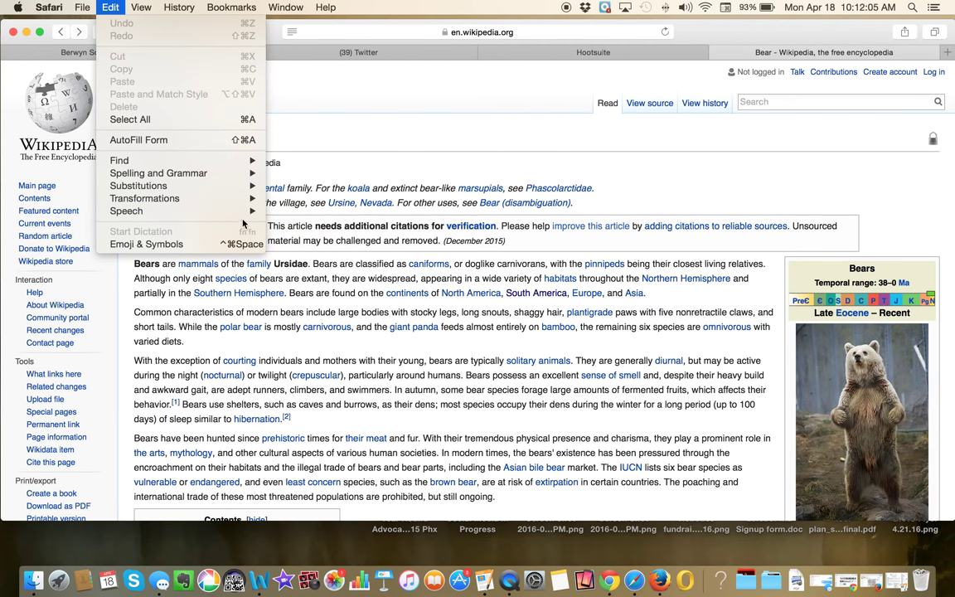
mouse_move(219, 95)
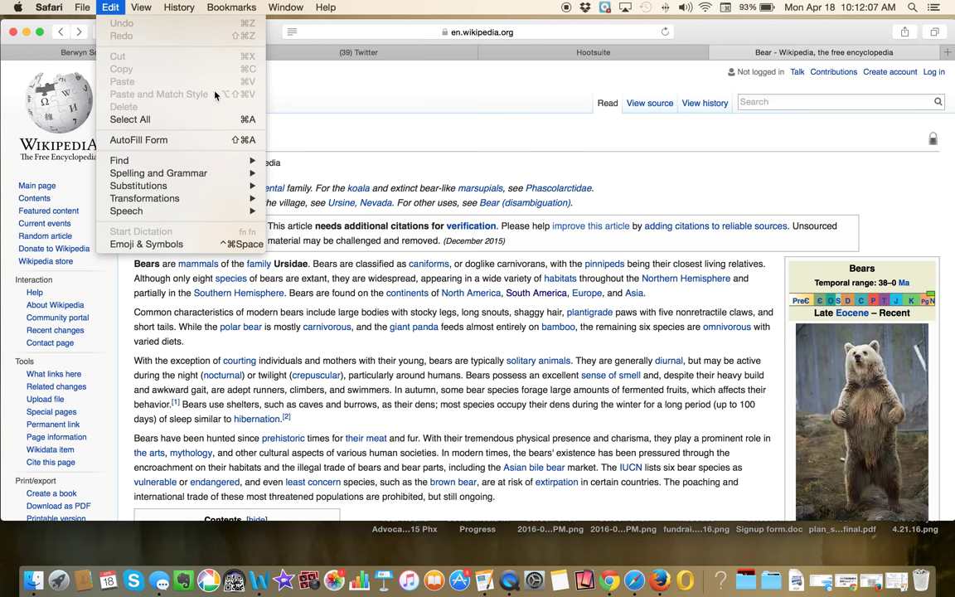
mouse_move(588, 107)
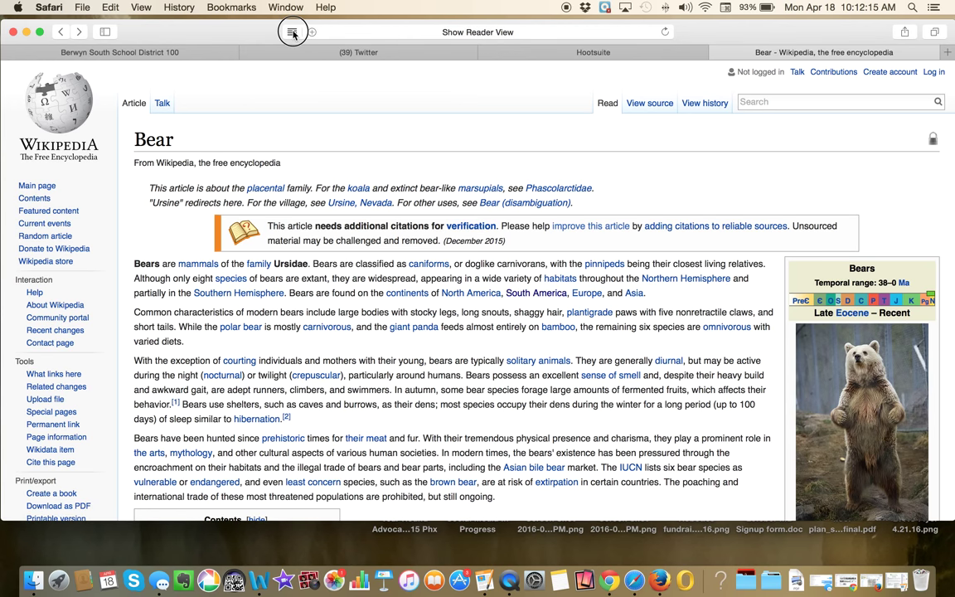
Switch the Bear article to Reader view and reach the speech commands for its heading.
left_click(292, 33)
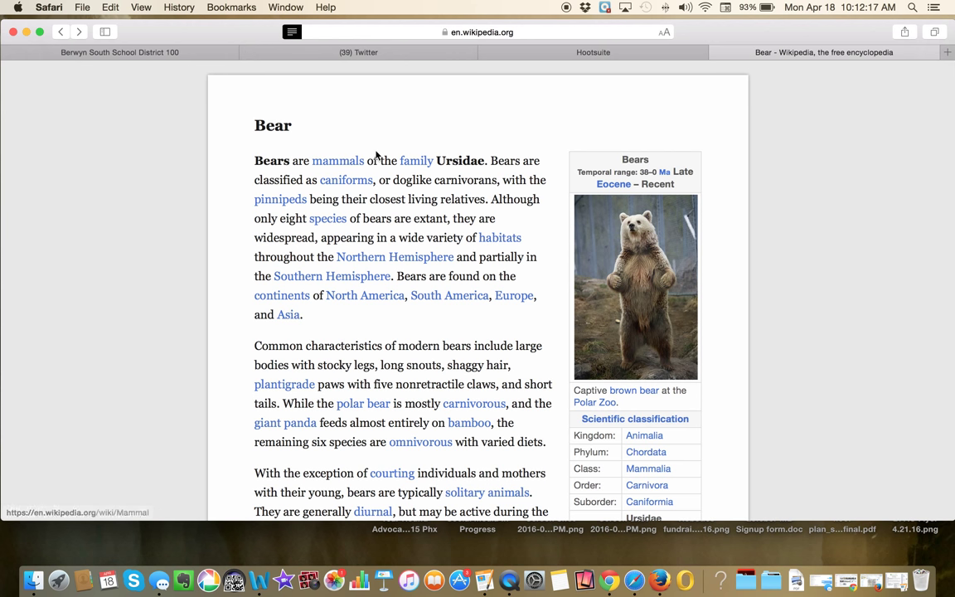
scroll("down", 3)
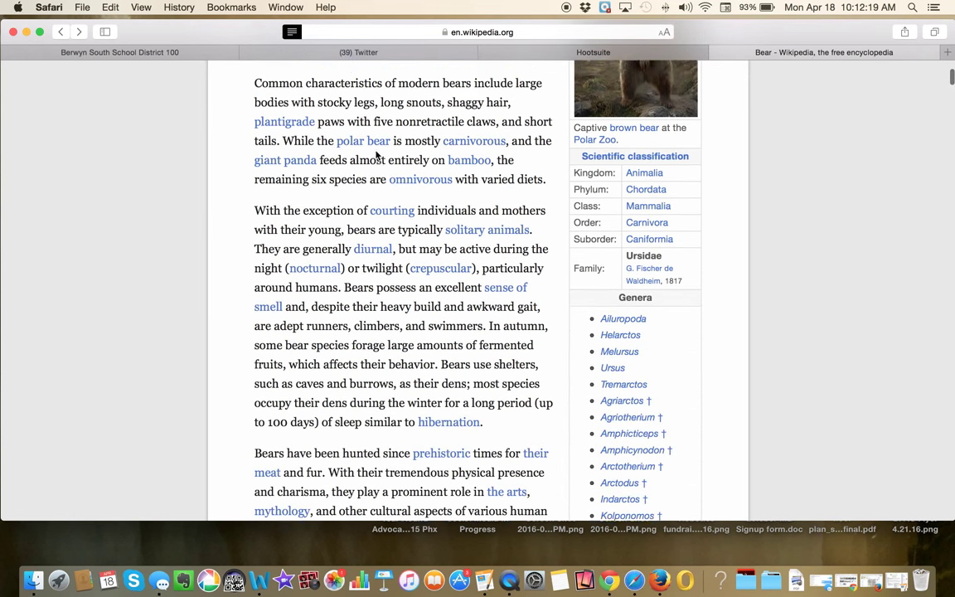
scroll("down", 3)
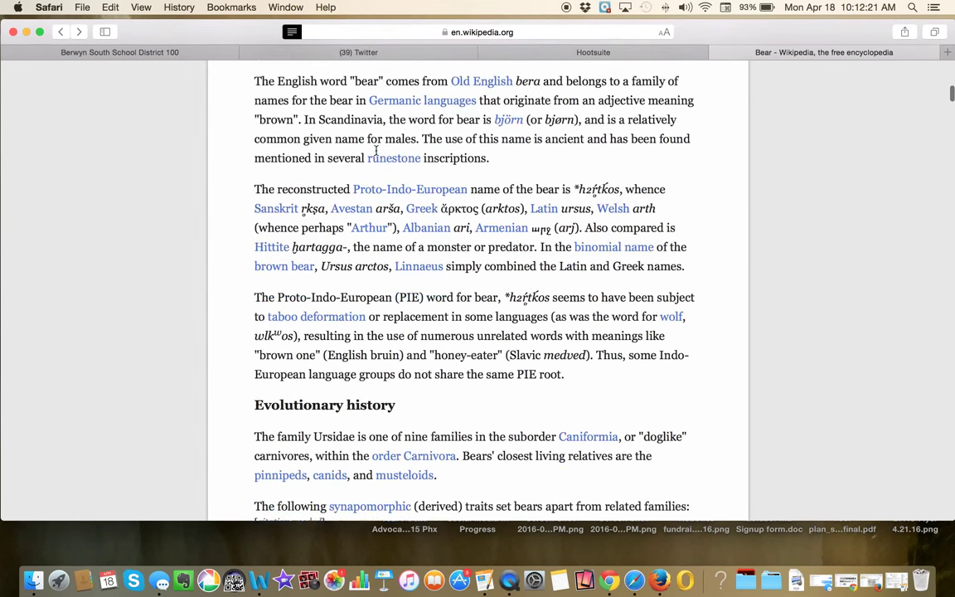
scroll("up", 3)
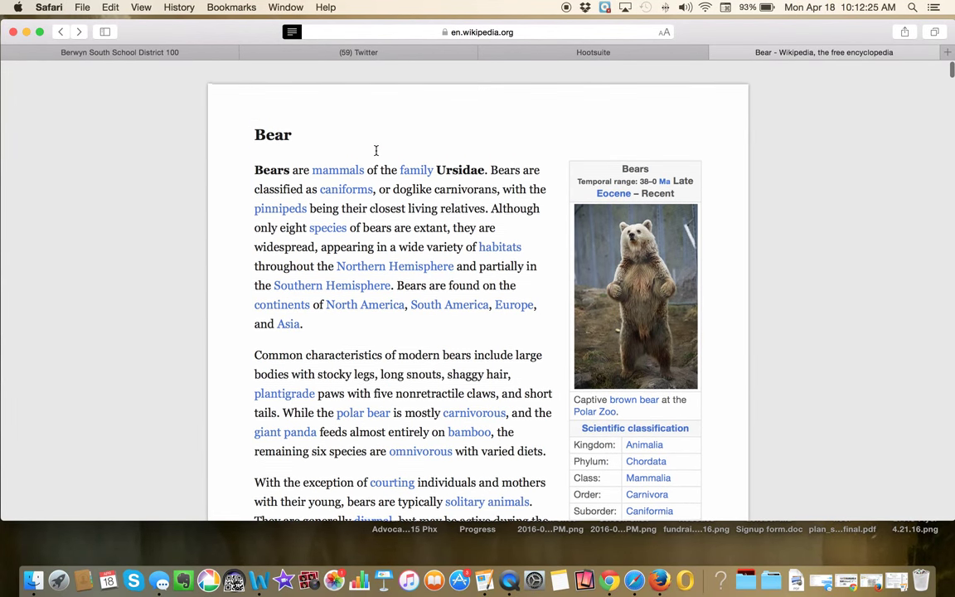
scroll("down", 3)
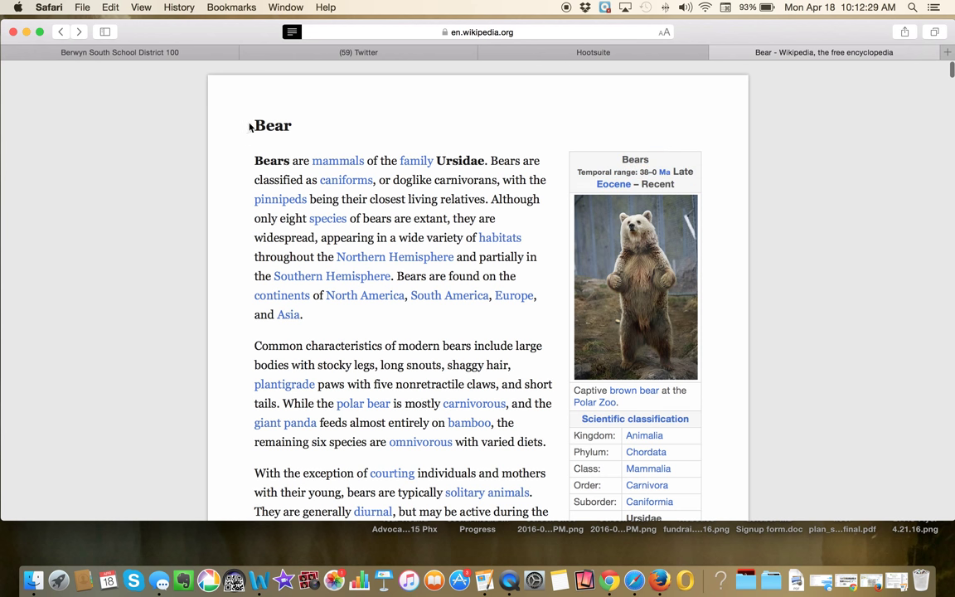
left_click(109, 6)
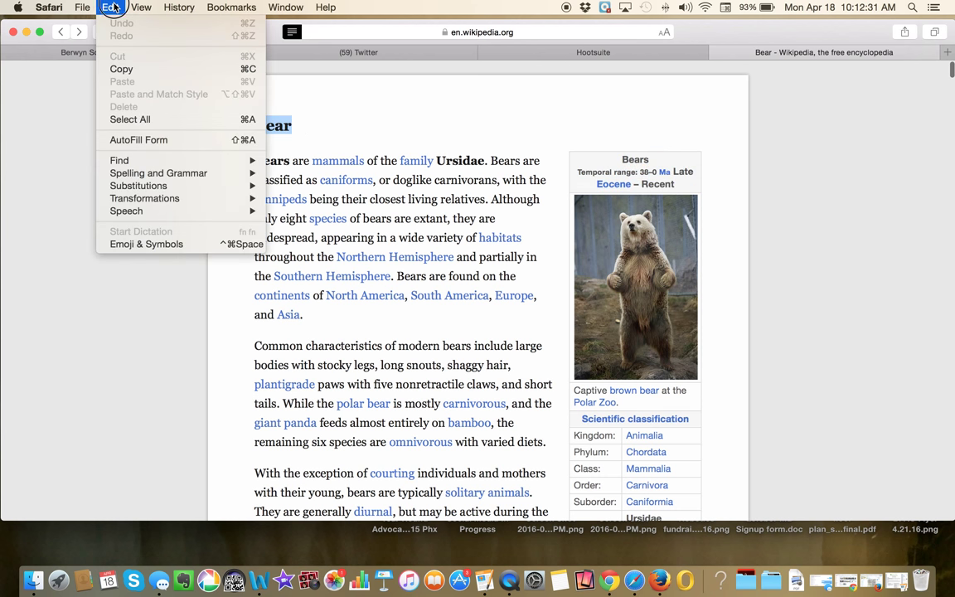
mouse_move(146, 199)
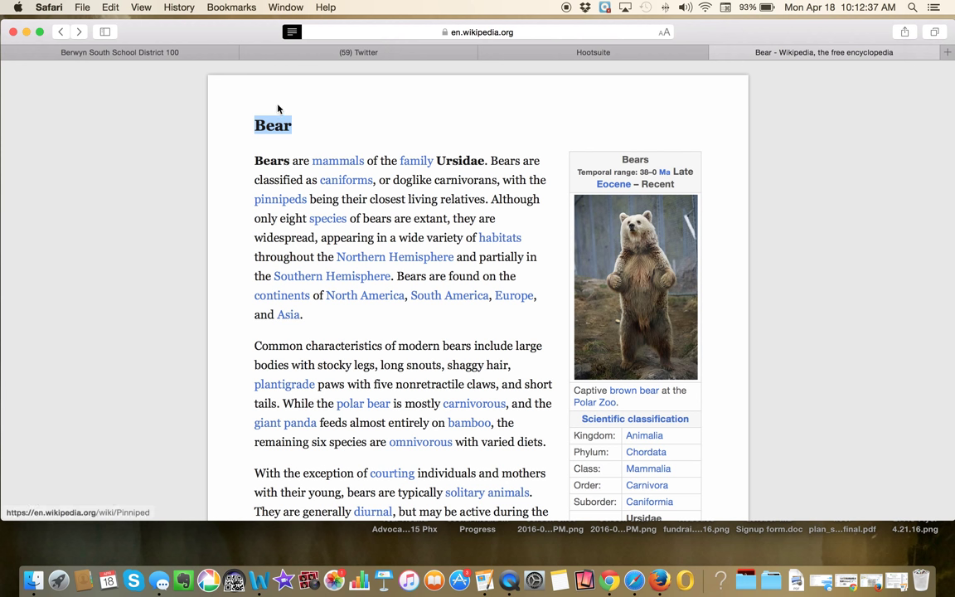
Select the opening paragraphs of the Bear article and have them read aloud.
left_click(257, 161)
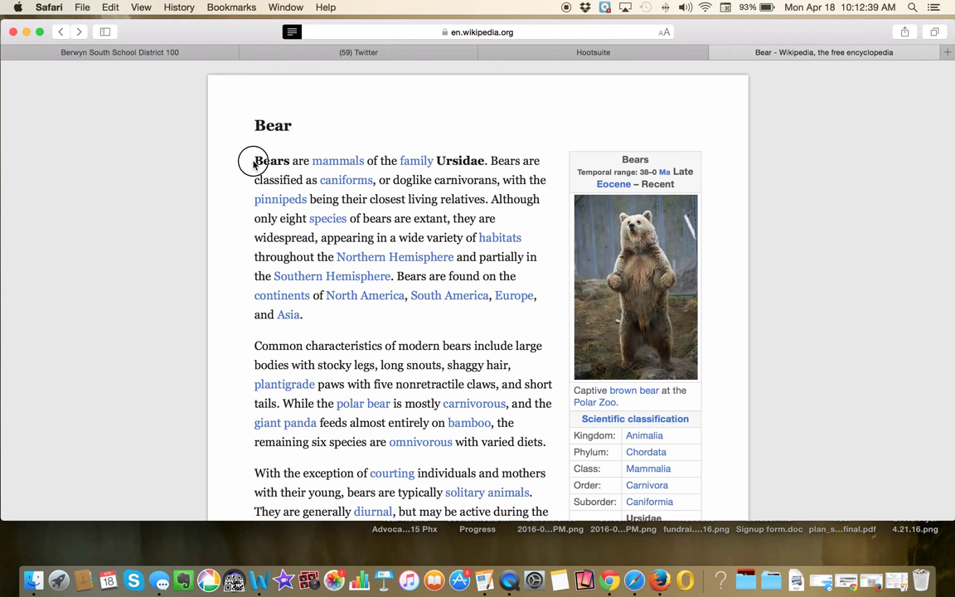
left_click_drag(255, 159, 478, 275)
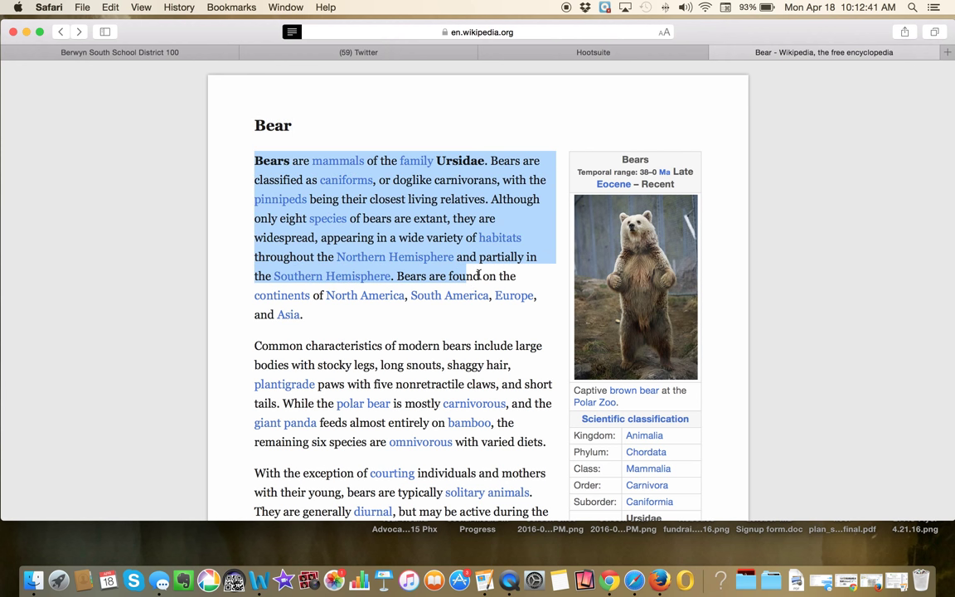
left_click(240, 172)
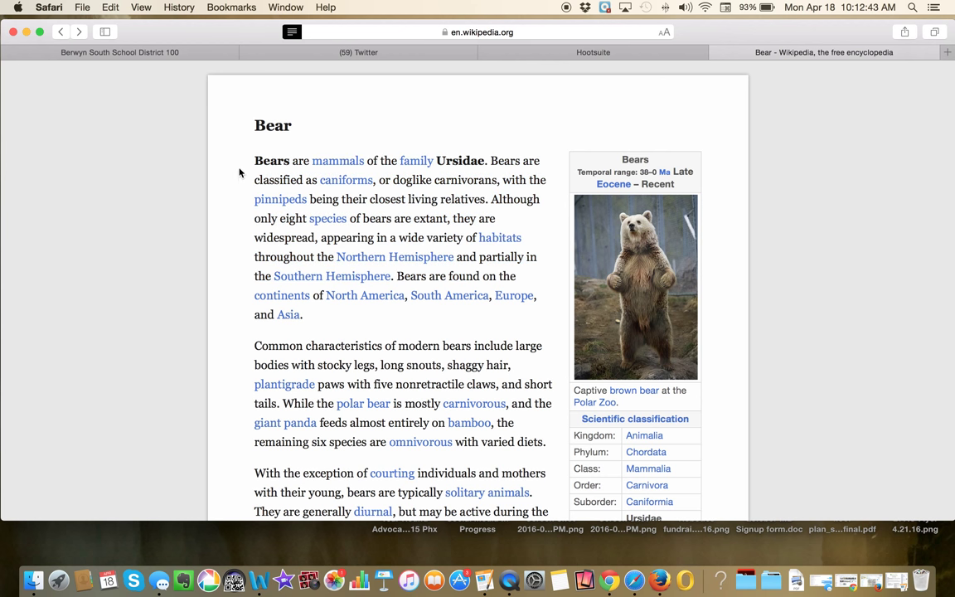
left_click_drag(255, 159, 508, 428)
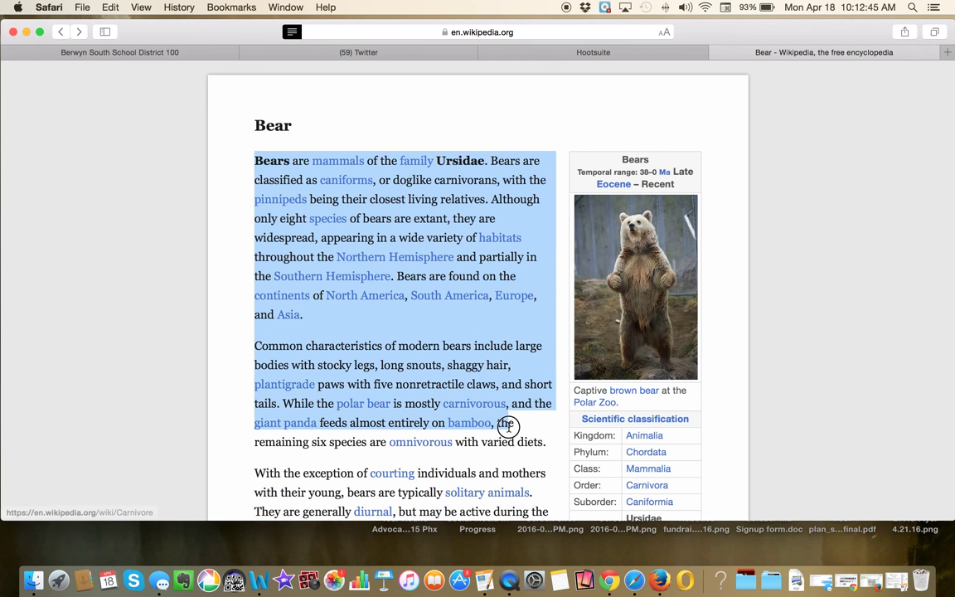
scroll("down", 3)
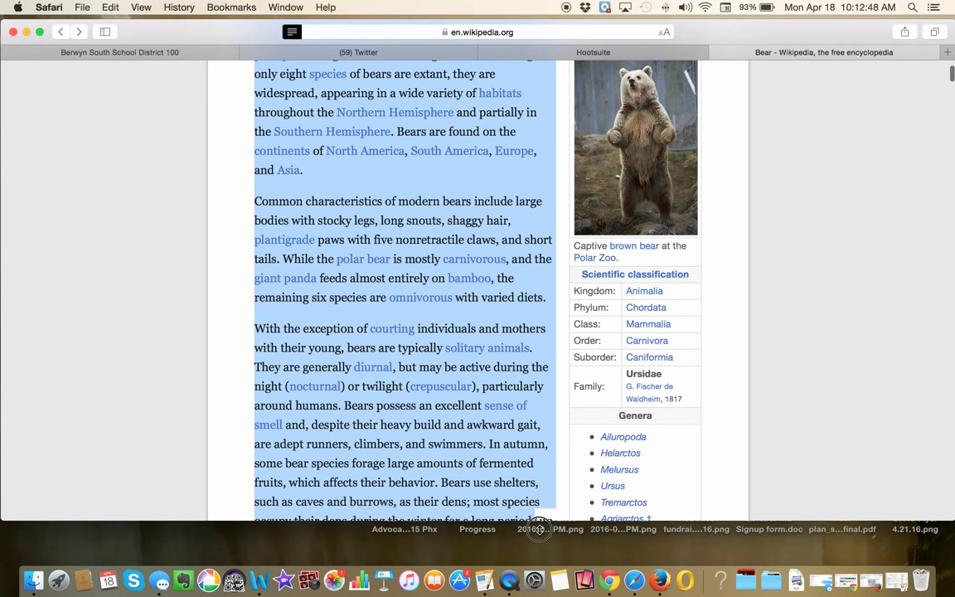
scroll("down", 3)
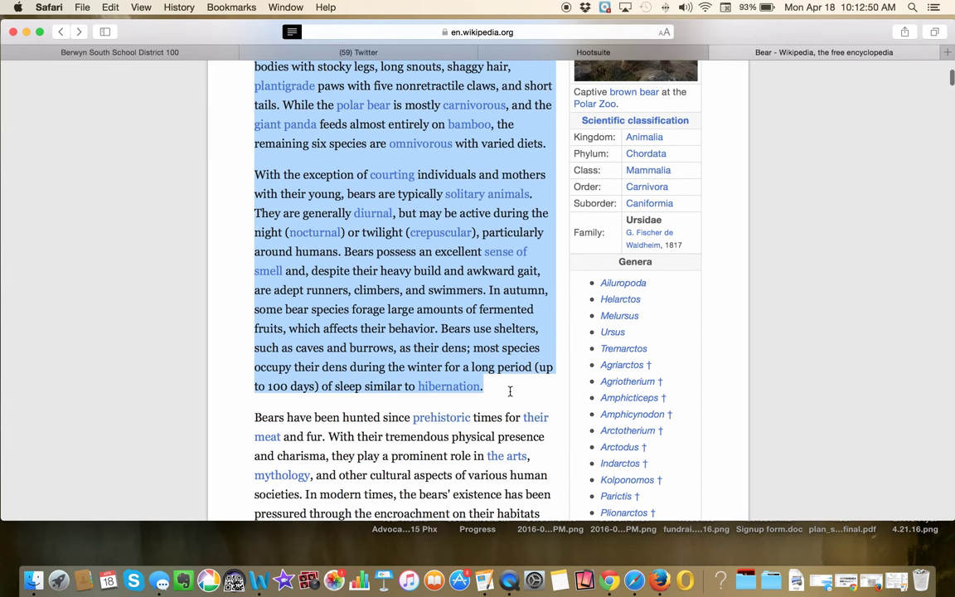
scroll("up", 3)
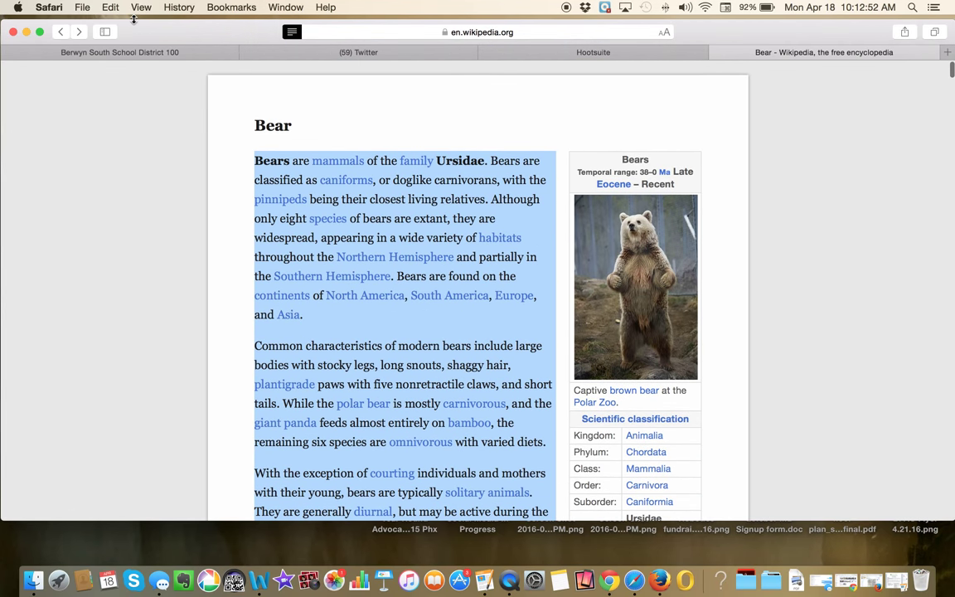
left_click(110, 6)
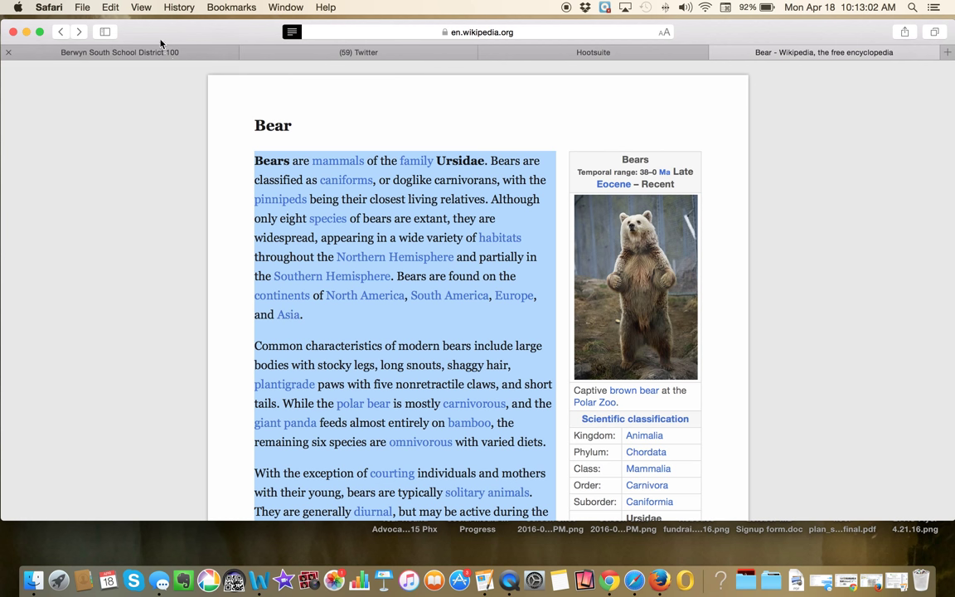
Stop the paragraphs being read aloud and leave Reader view.
left_click(109, 7)
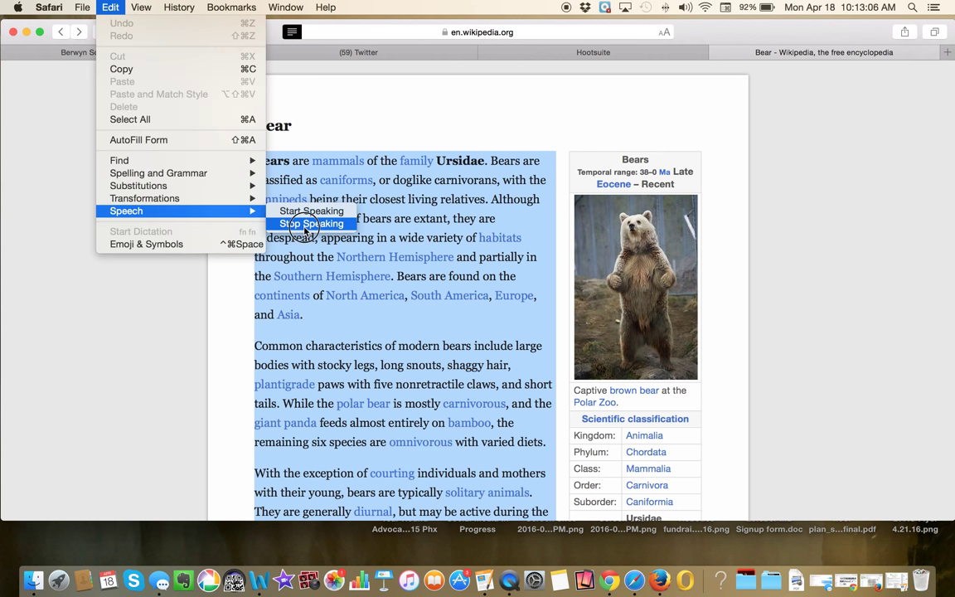
left_click(312, 223)
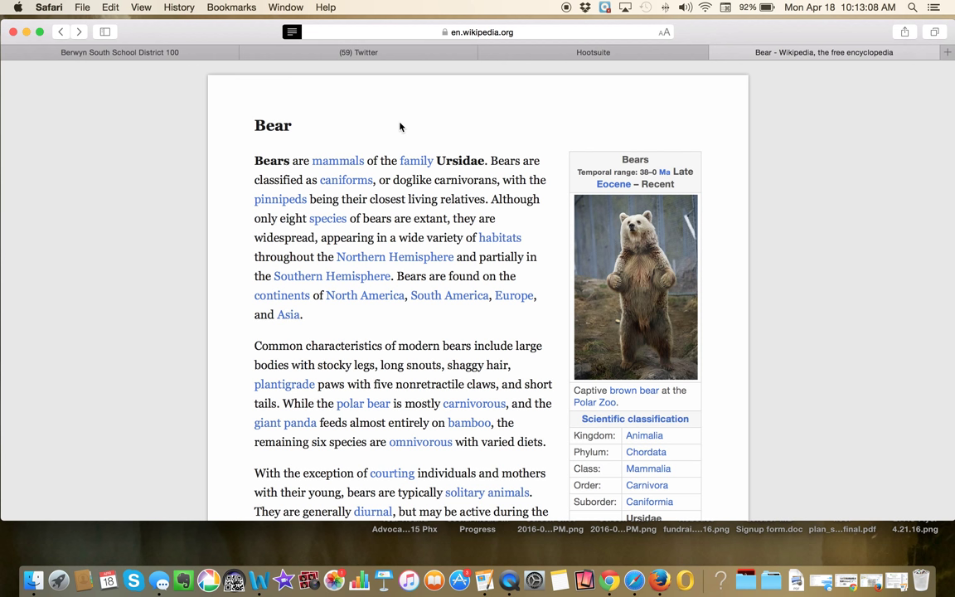
left_click(292, 33)
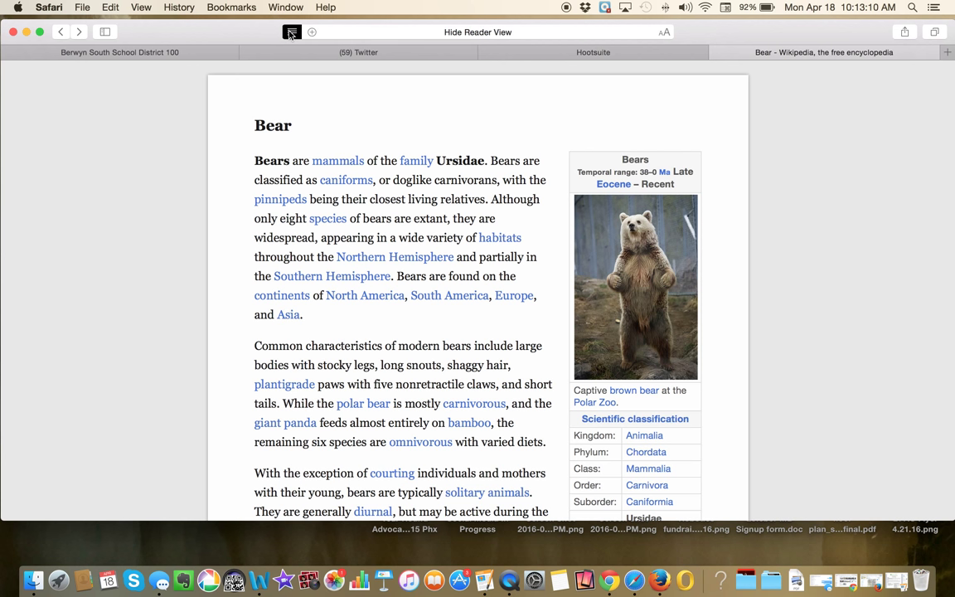
left_click(292, 33)
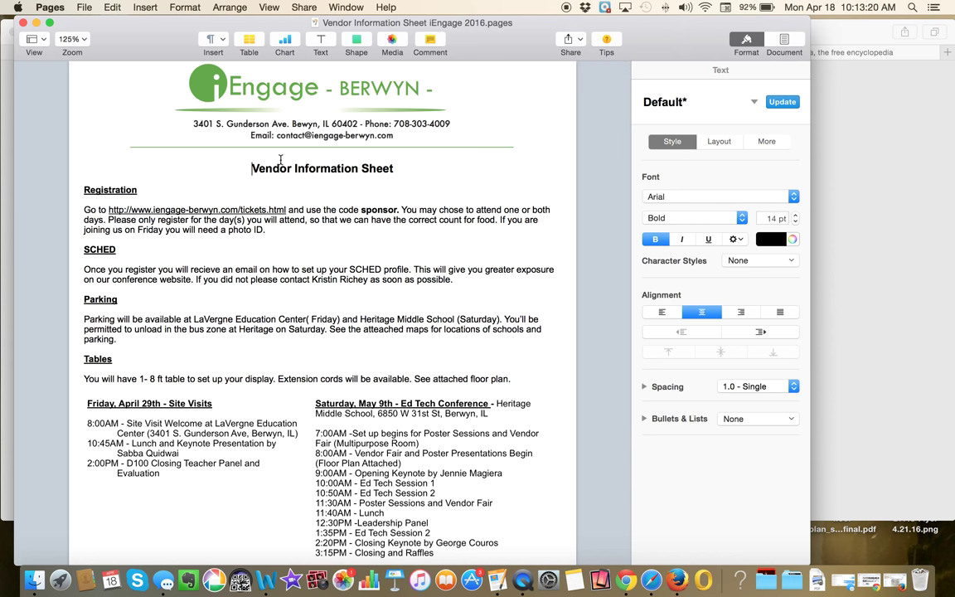
mouse_move(597, 133)
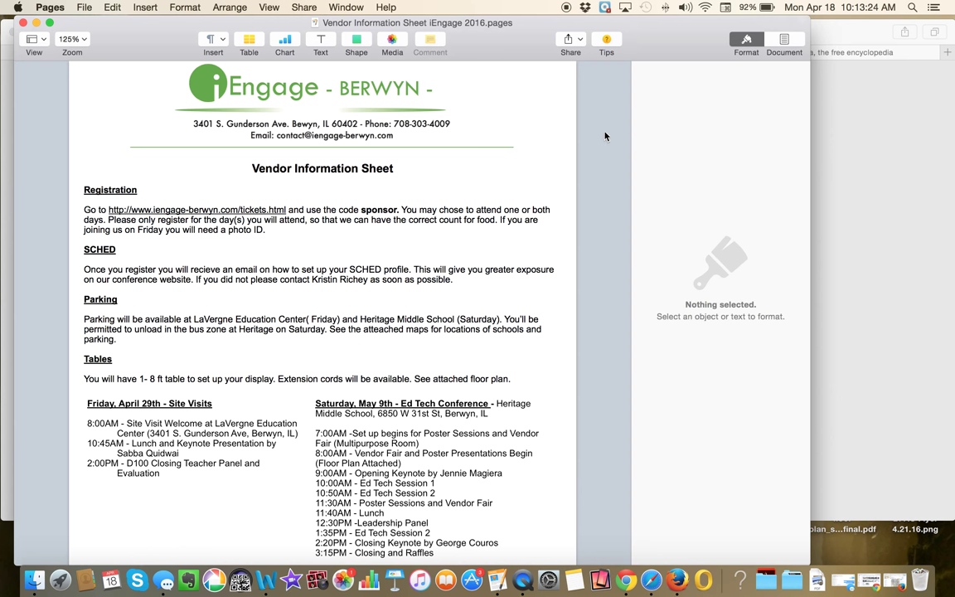
Start reading the Pages Vendor Information Sheet aloud and reach the speech commands again.
left_click(255, 170)
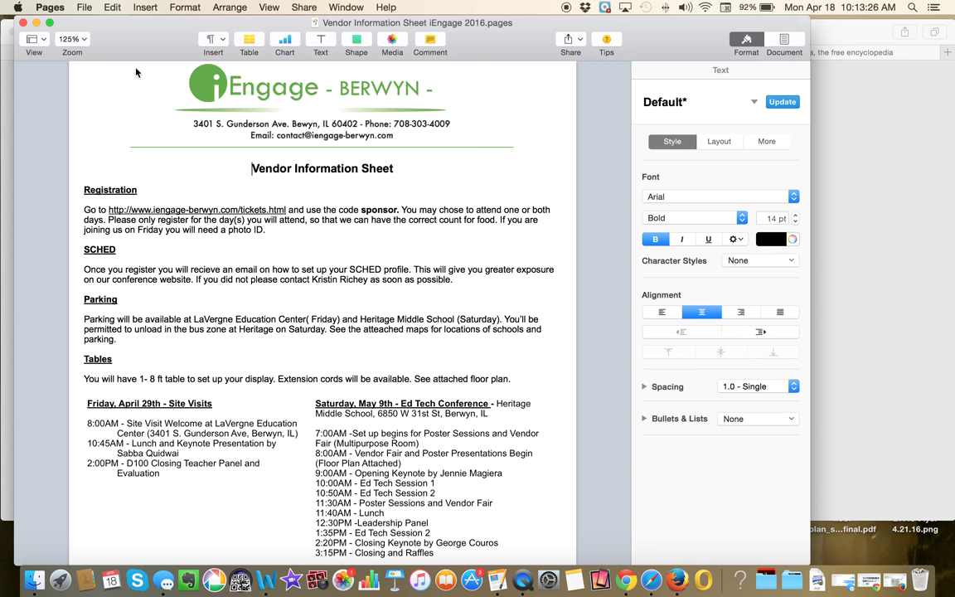
left_click(106, 6)
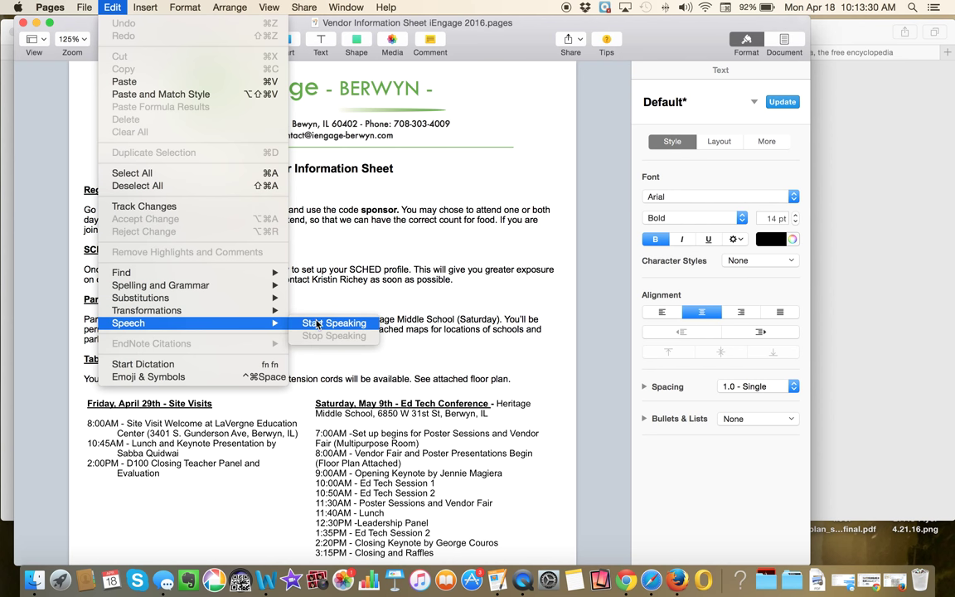
left_click(335, 322)
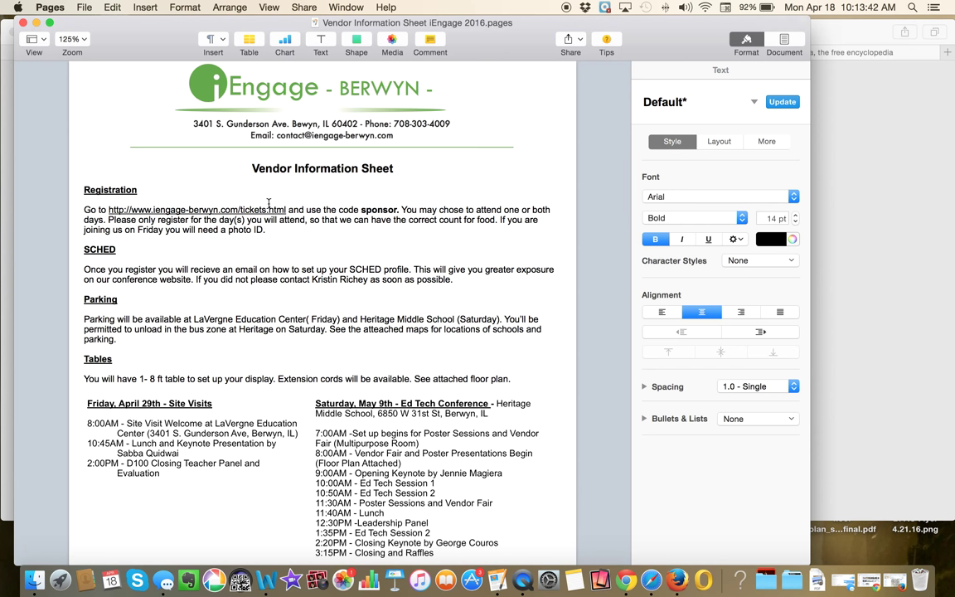
left_click(123, 10)
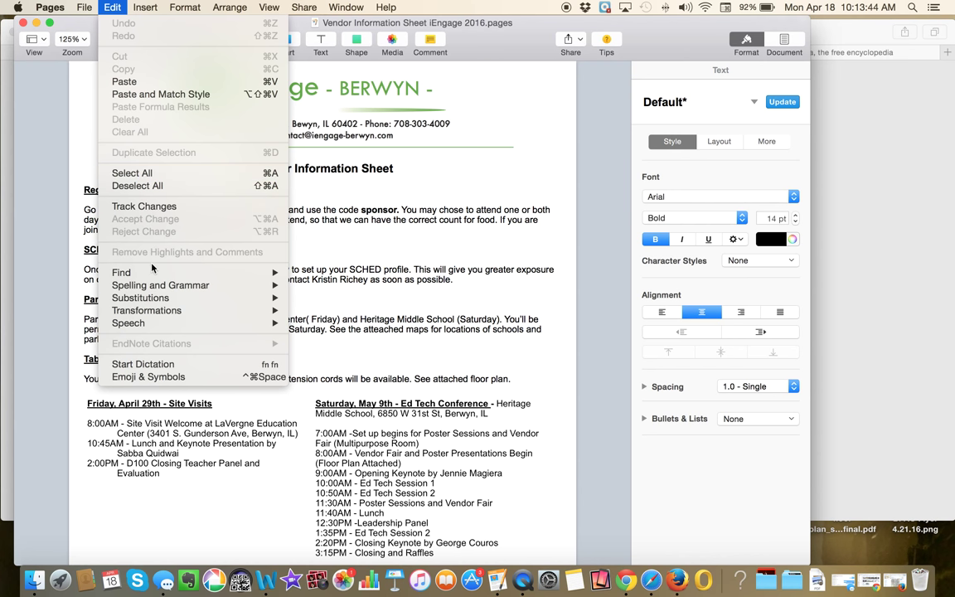